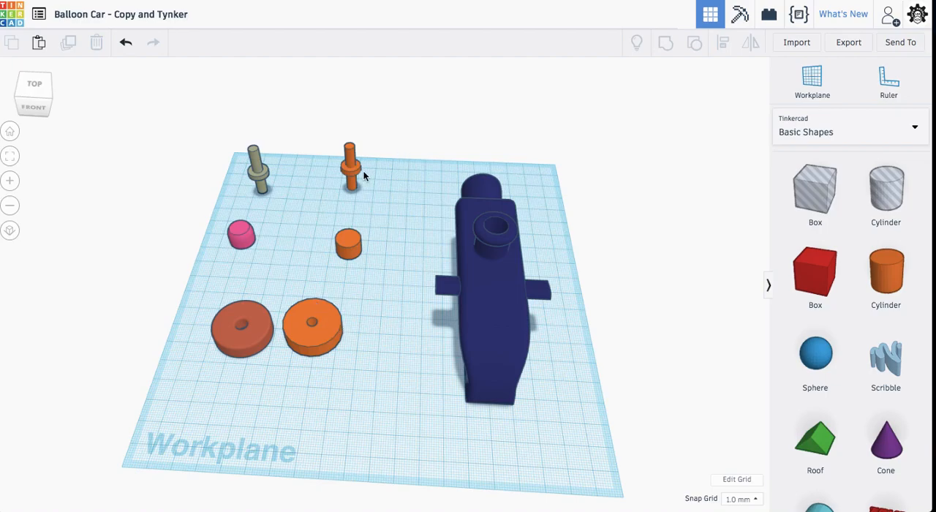
mouse_move(348, 252)
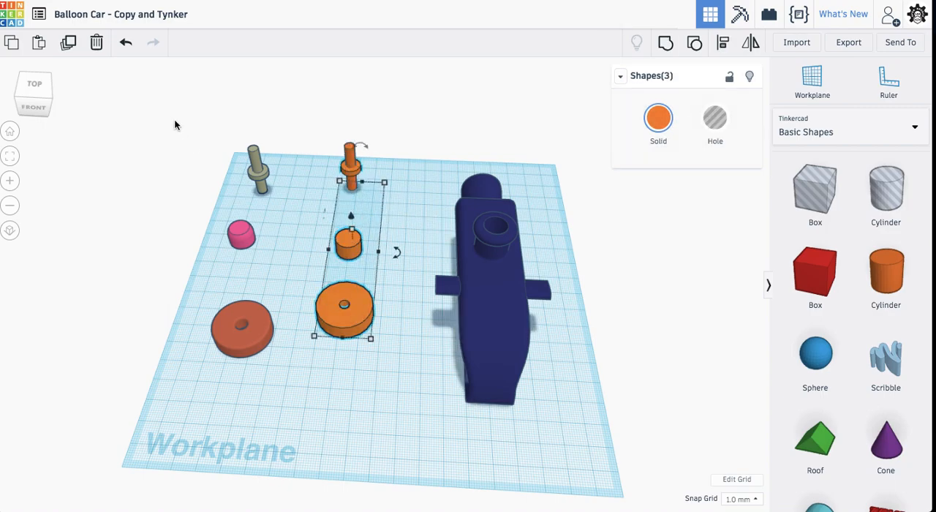
mouse_move(68, 42)
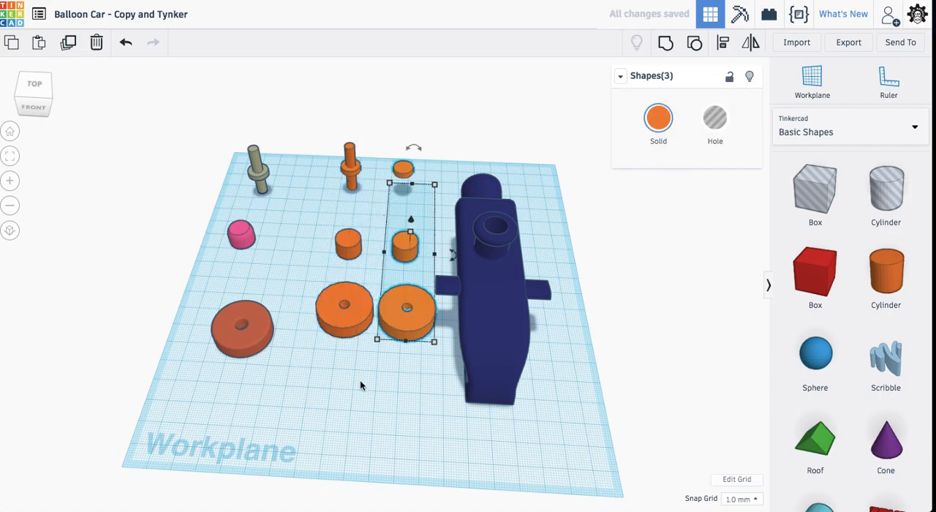
mouse_move(339, 232)
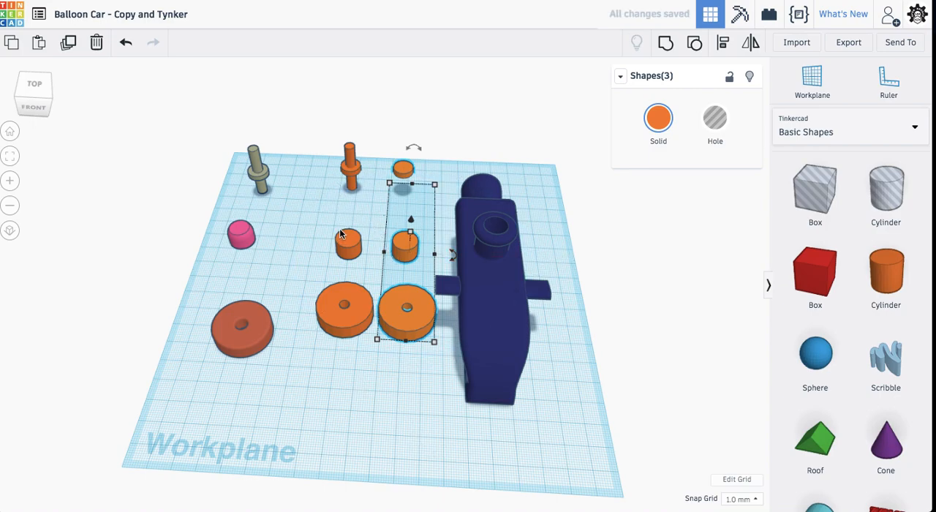
Deselect the copied orange wheel parts, then select and deselect the navy car body.
click(501, 324)
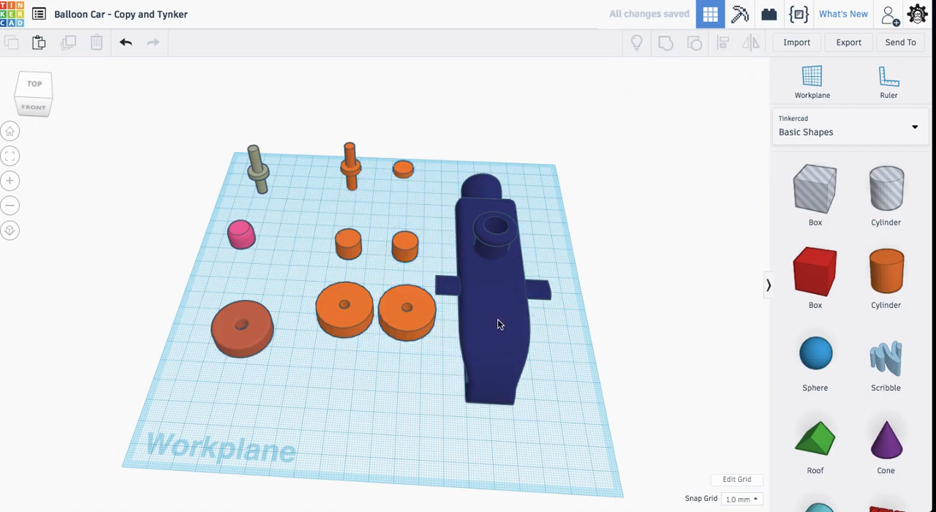
click(486, 322)
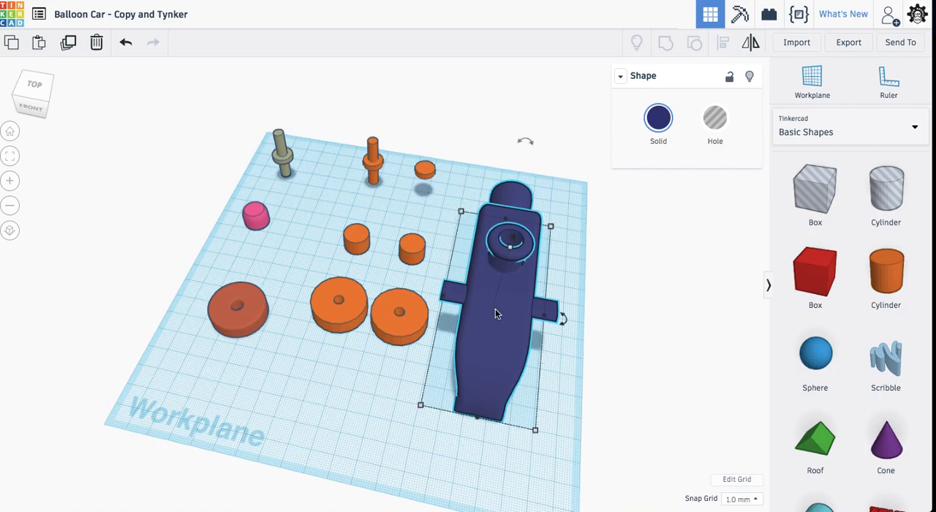
click(410, 218)
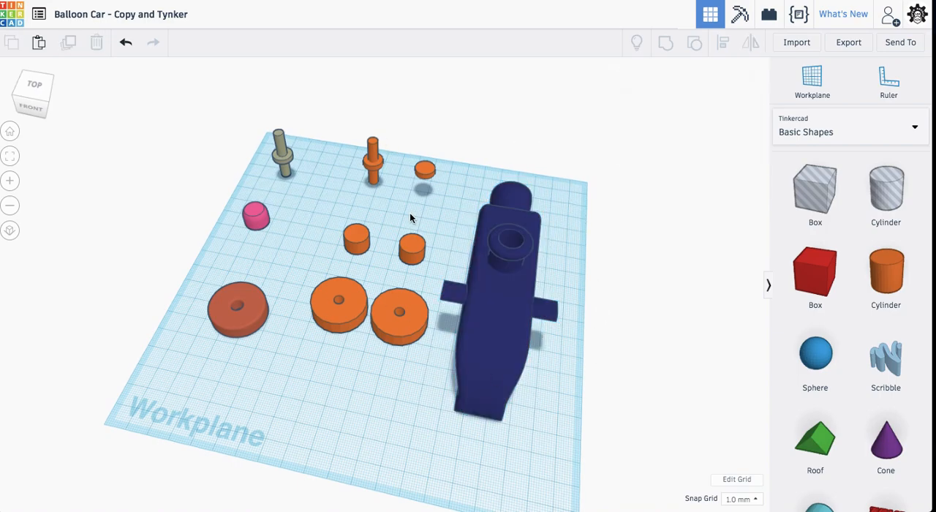
mouse_move(543, 285)
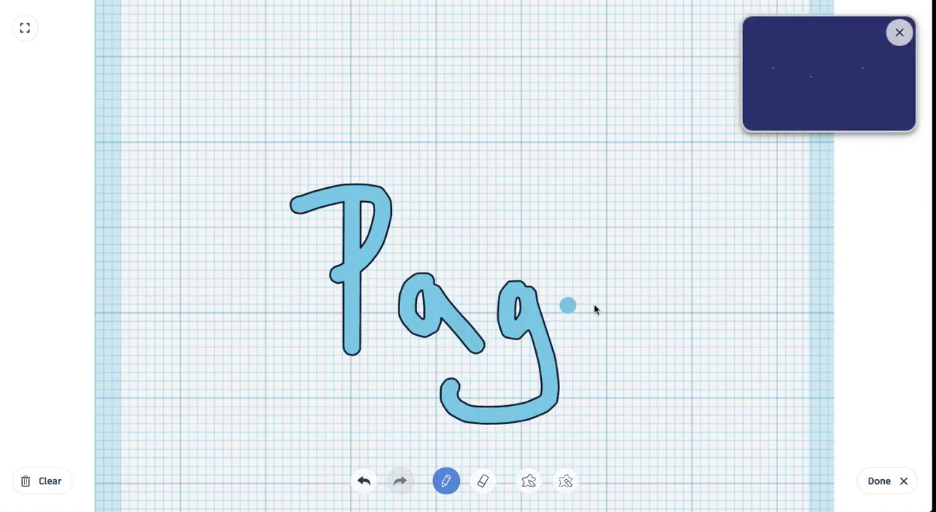
Draw the final letter e of 'Page' and finish the scribble.
drag(566, 306, 625, 332)
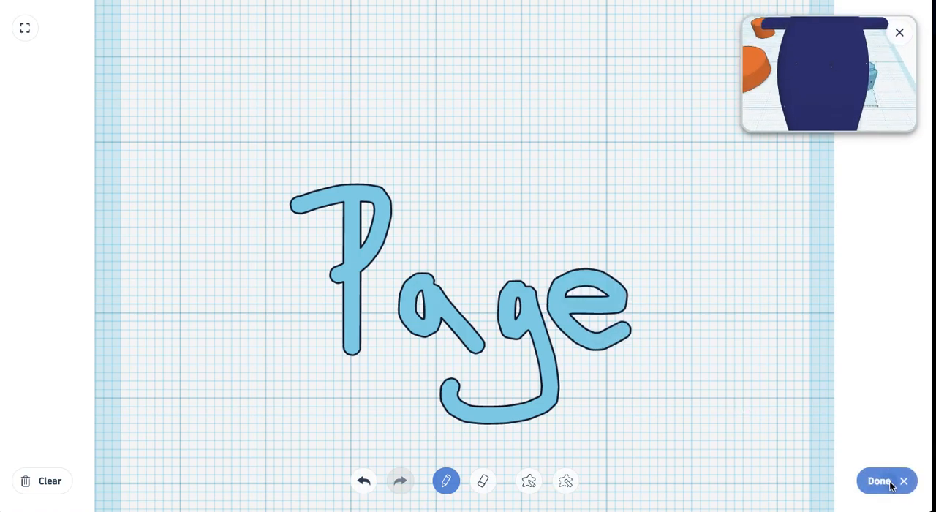
click(878, 480)
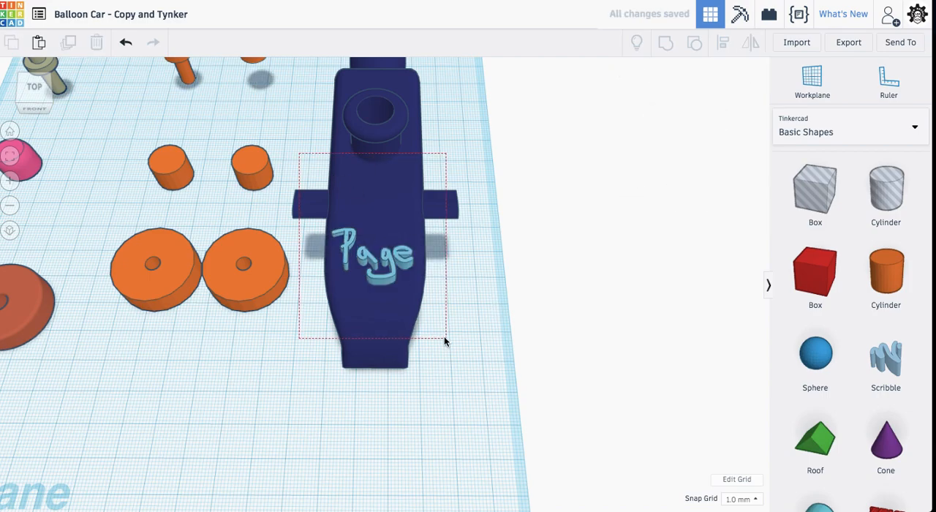
Select the Page scribble together with the body so the lettering turns navy.
click(665, 42)
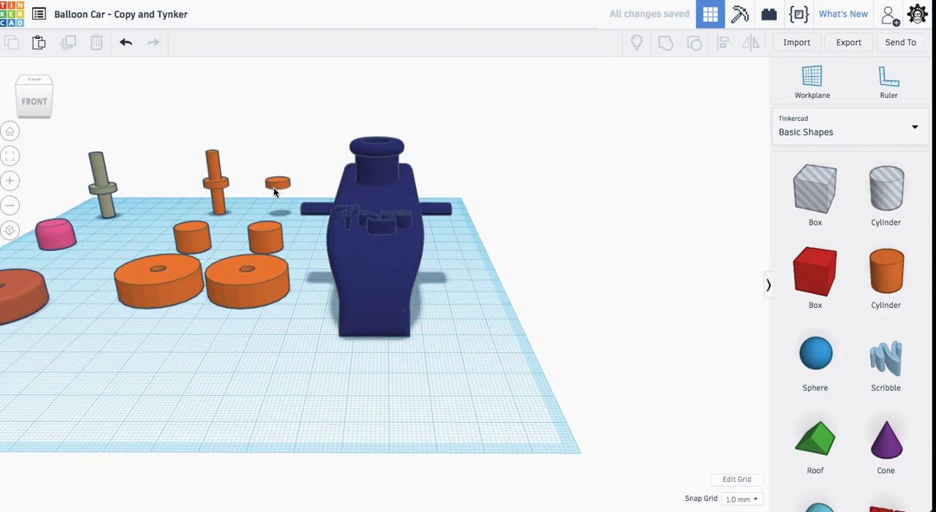
Duplicate the orange axle, move the copy forward, and select the wheel around it.
click(276, 183)
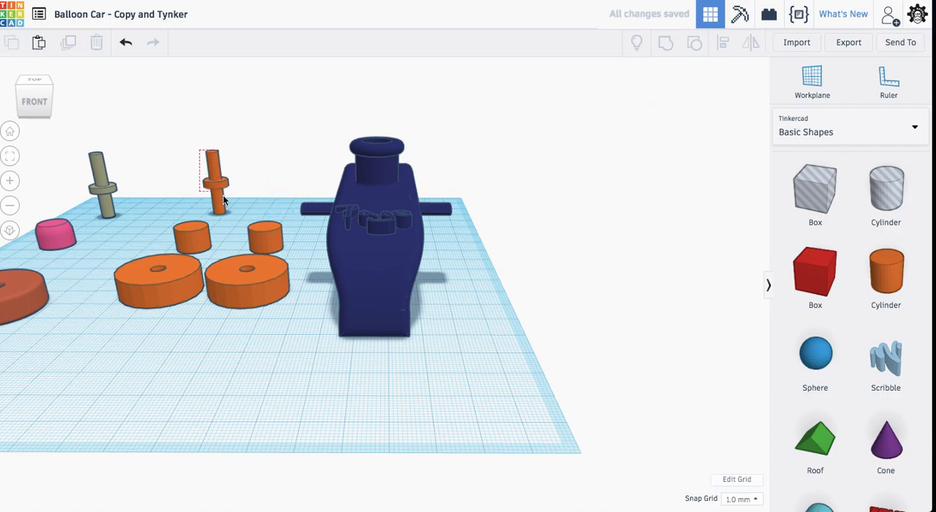
click(214, 179)
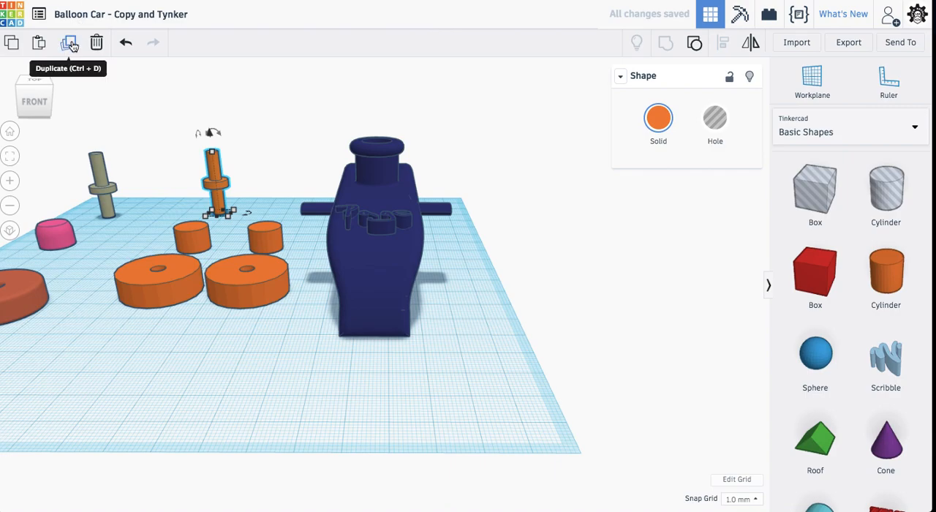
click(69, 41)
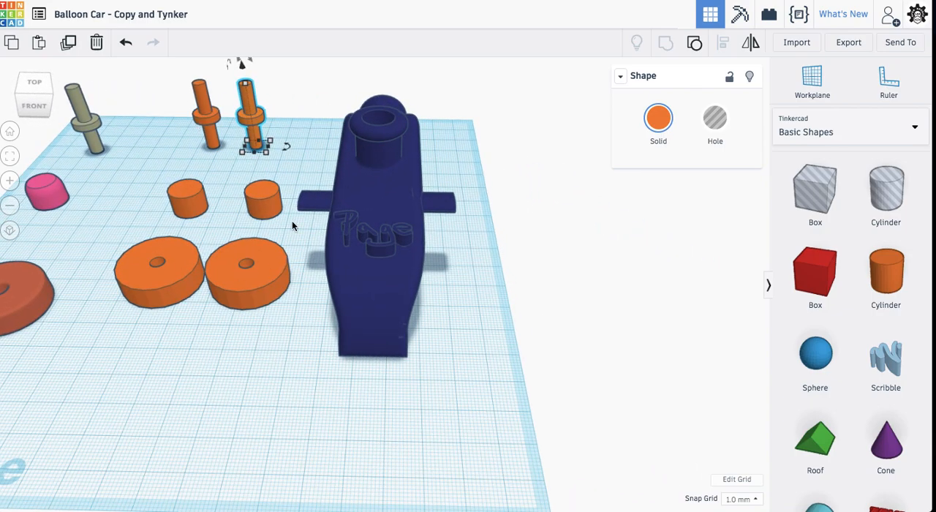
mouse_move(292, 226)
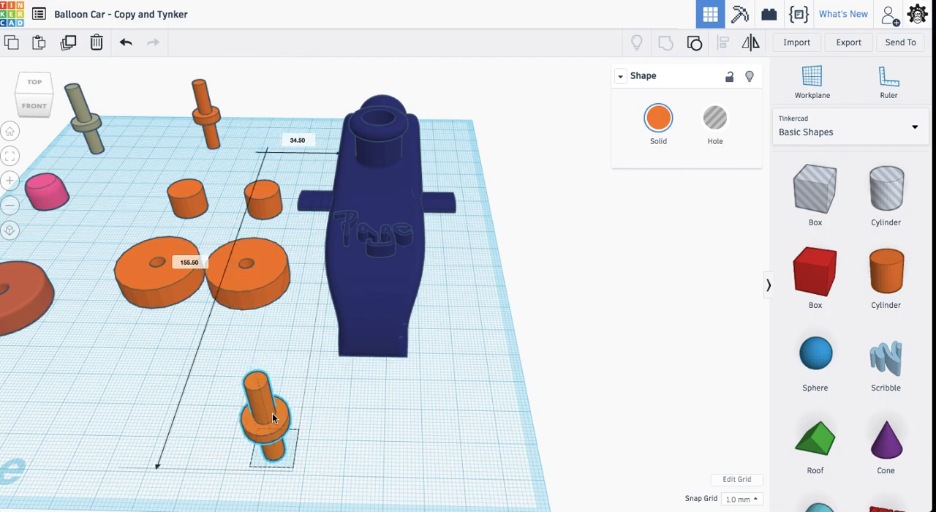
drag(267, 417, 270, 383)
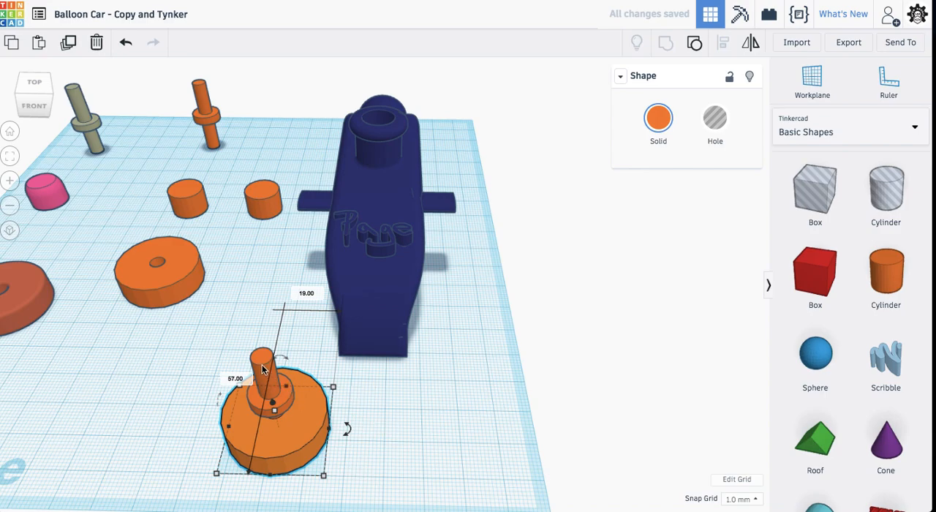
click(263, 198)
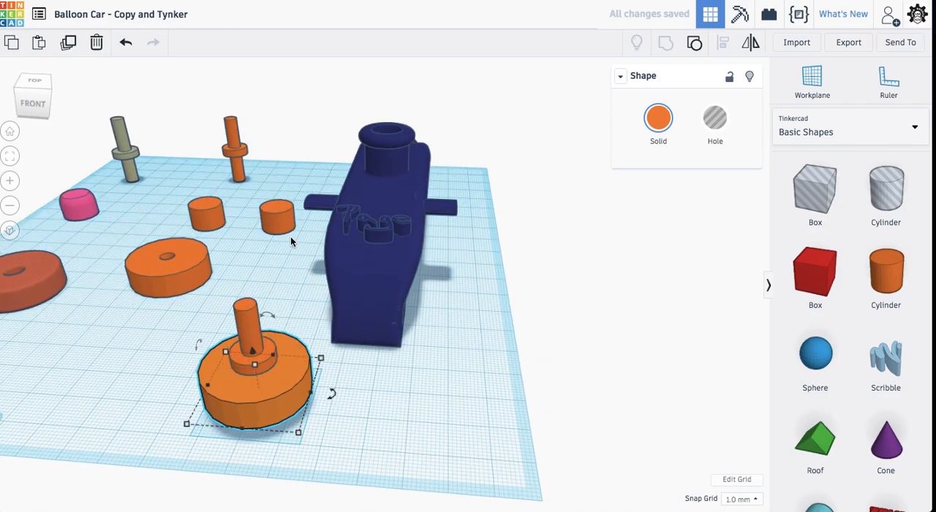
Place the small orange cylinder onto the axle and raise it to the axle top.
click(276, 212)
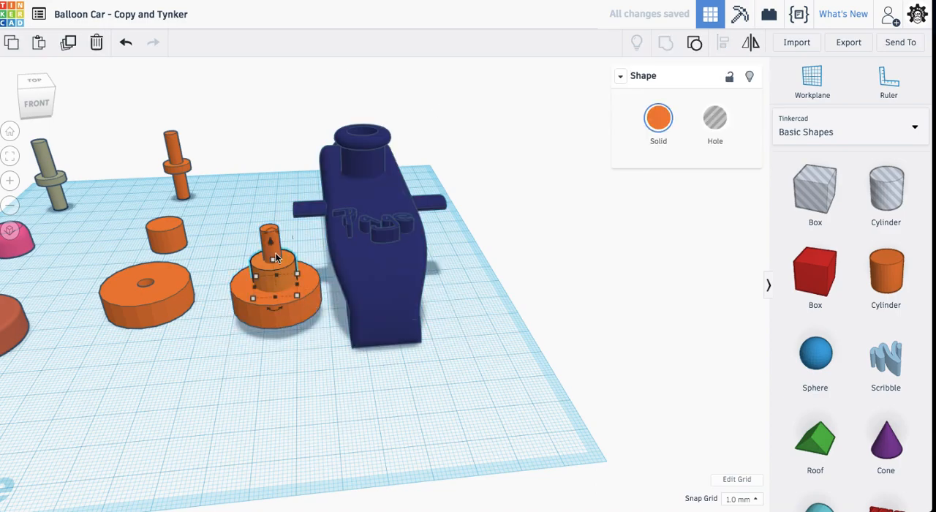
drag(270, 249, 267, 230)
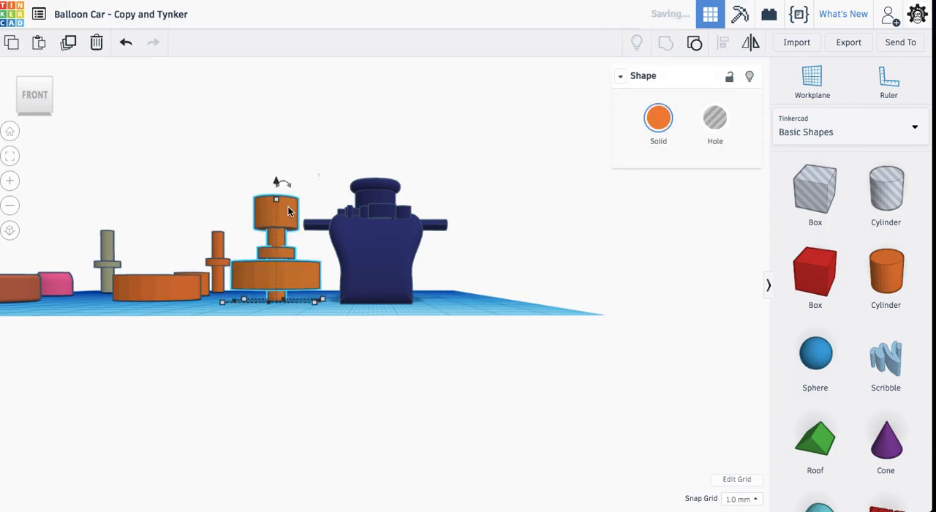
drag(274, 242, 442, 249)
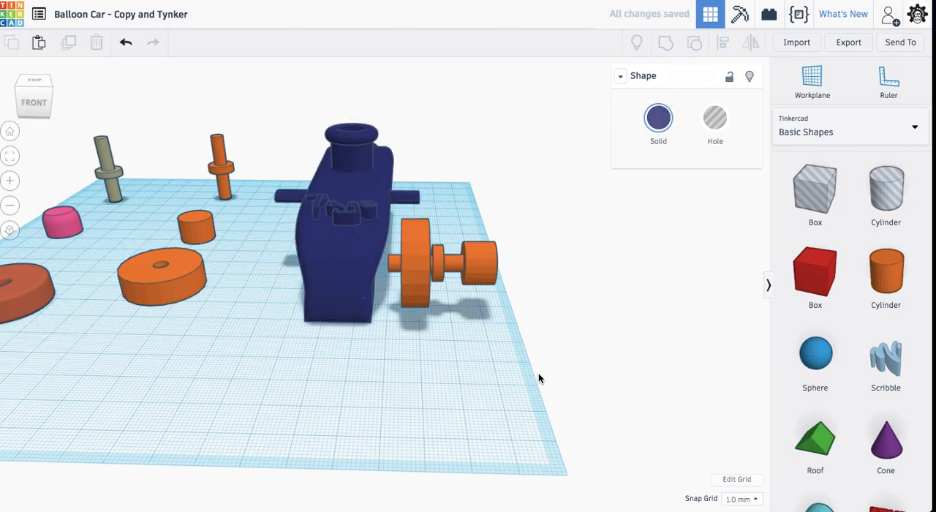
Orbit to the car's back and push the wheel-axle assembly against the body.
click(409, 270)
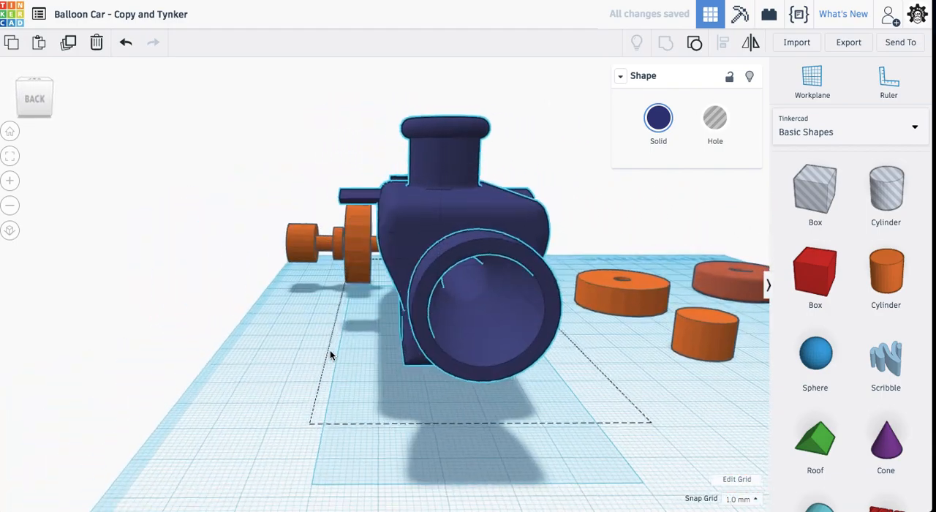
drag(329, 354, 307, 245)
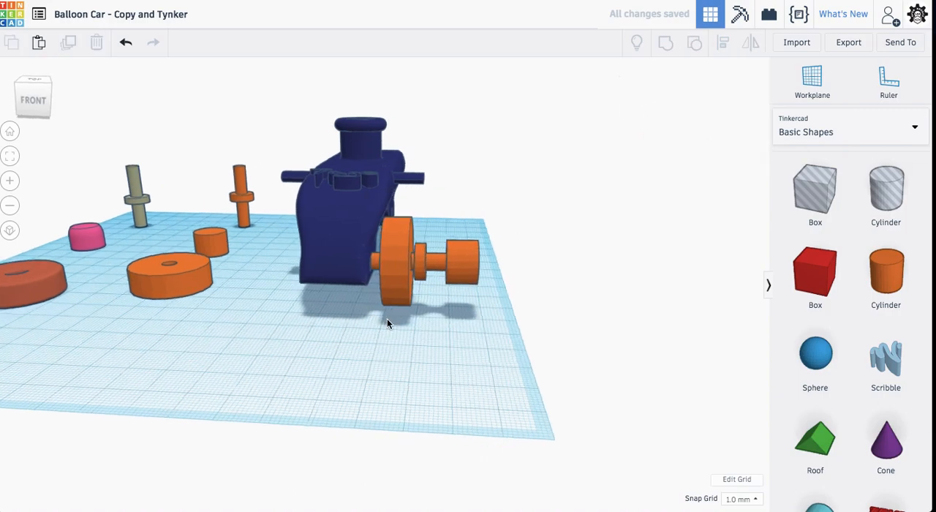
drag(387, 324, 399, 268)
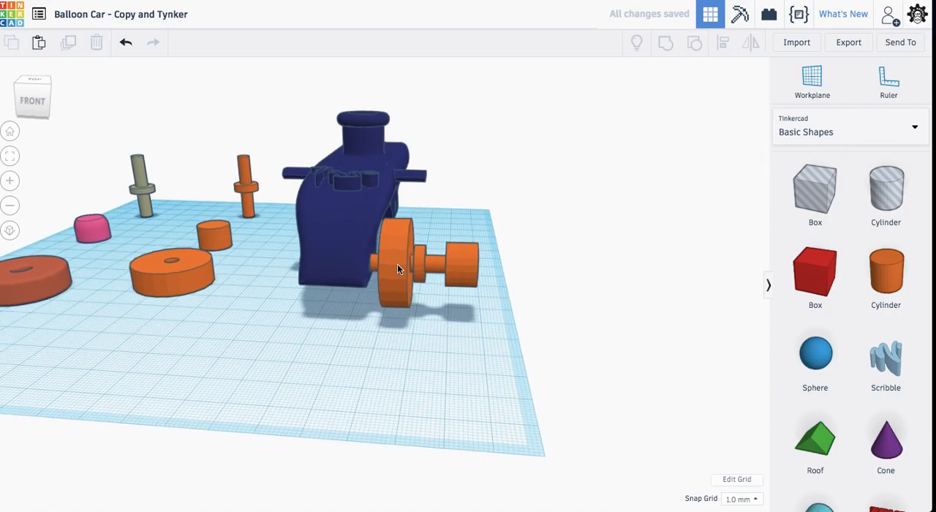
click(399, 266)
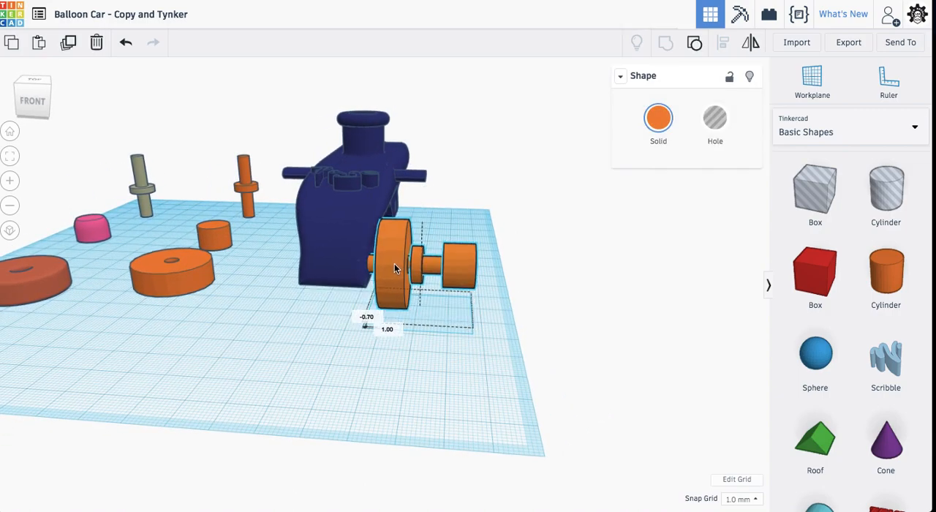
click(325, 363)
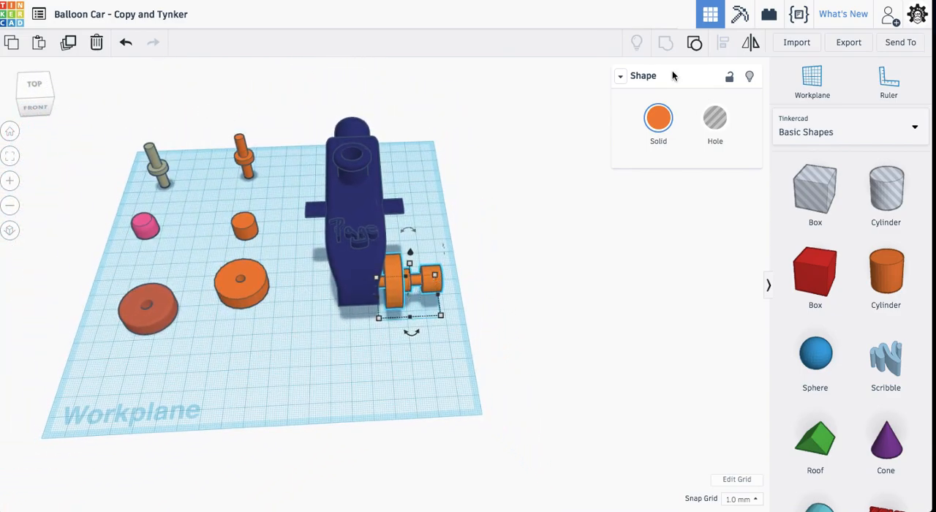
mouse_move(68, 42)
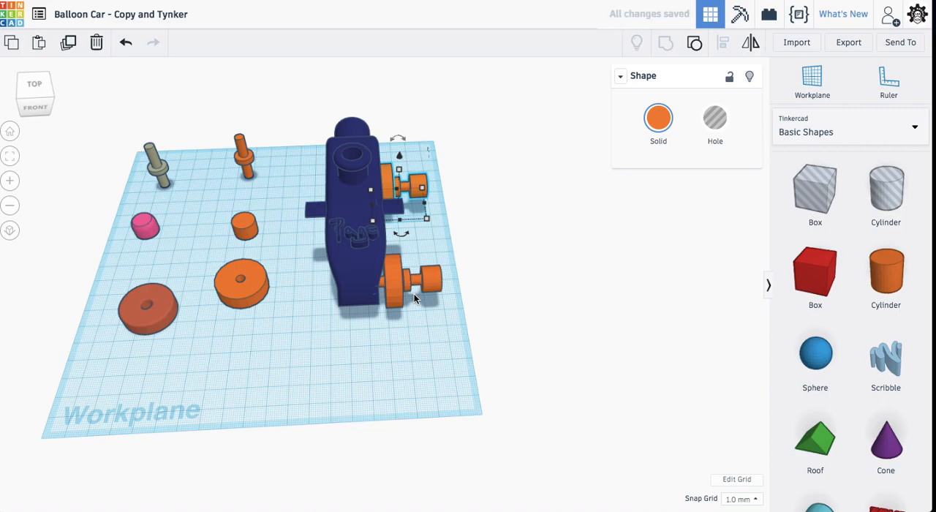
mouse_move(414, 299)
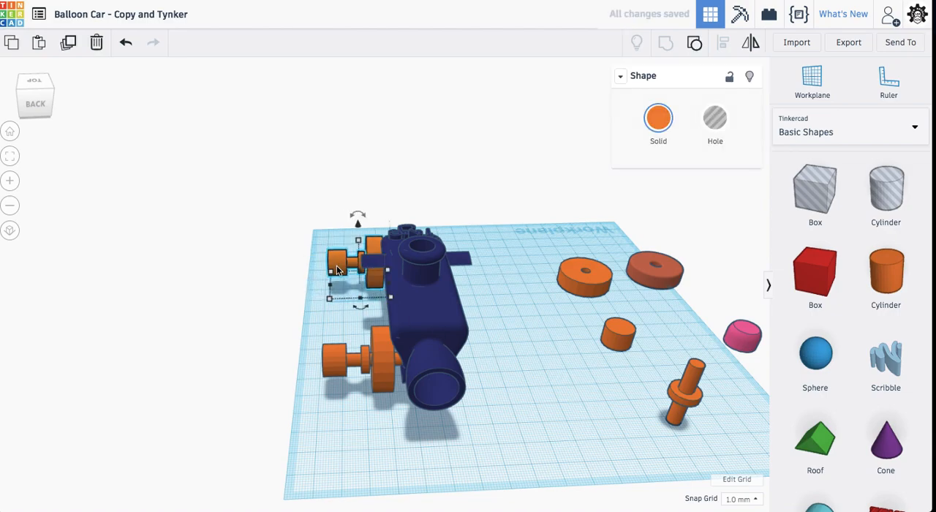
Copy the front wheel-axle assembly across to the other side of the body.
click(274, 307)
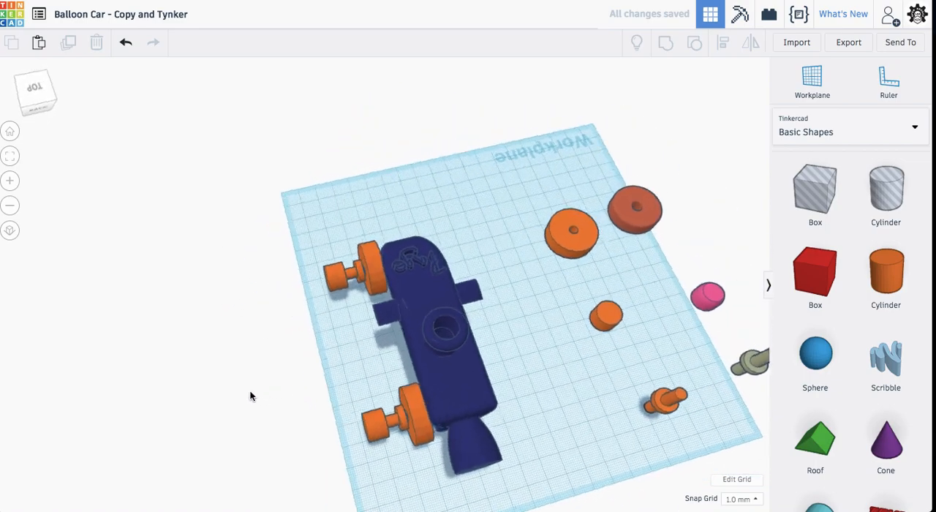
click(354, 267)
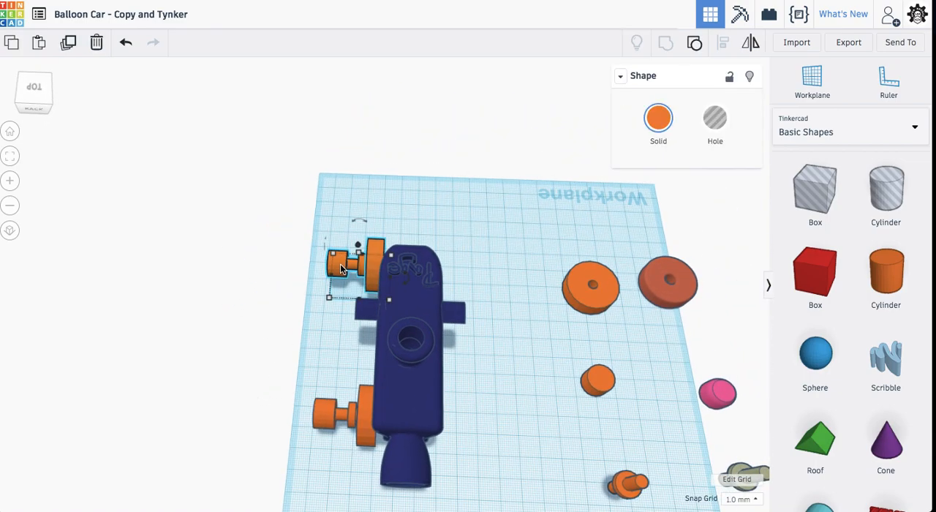
mouse_move(68, 43)
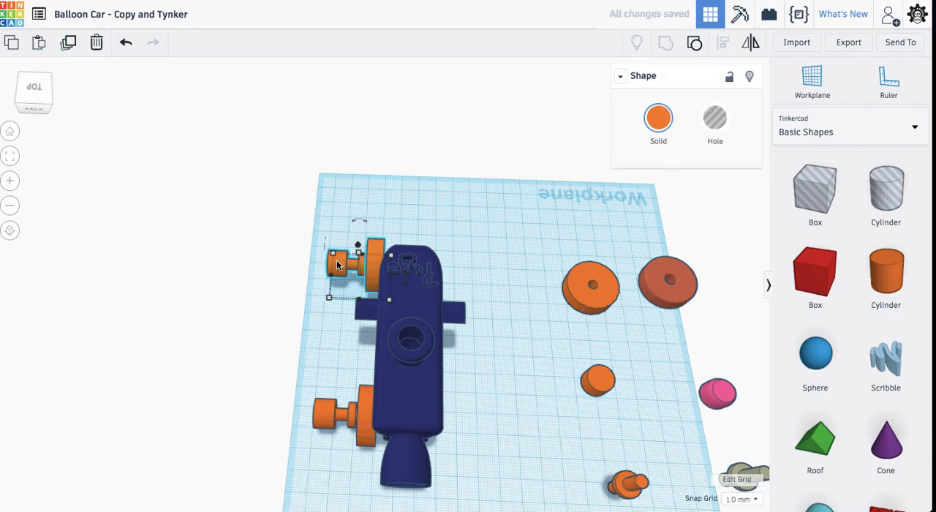
drag(351, 263, 475, 256)
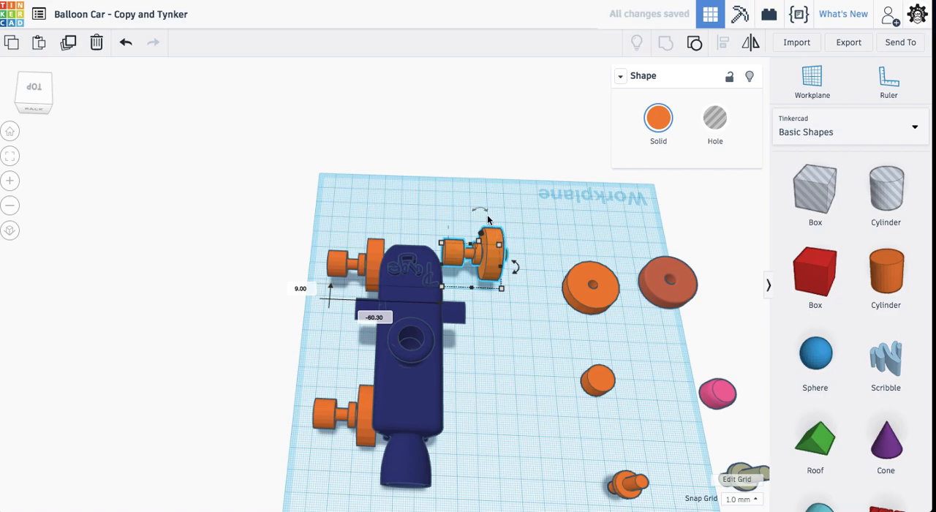
mouse_move(751, 42)
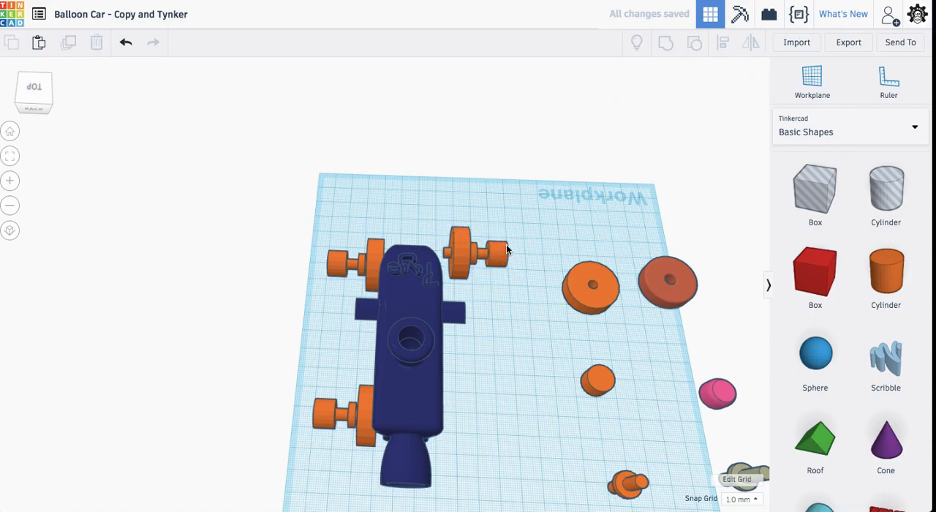
Fit the front-right assembly snugly against the body and return to the default view.
click(475, 253)
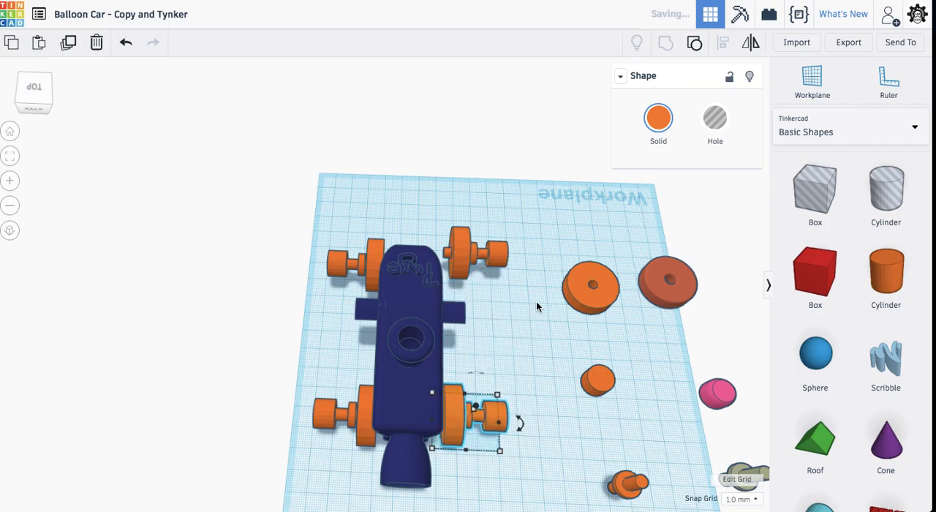
drag(464, 420, 475, 274)
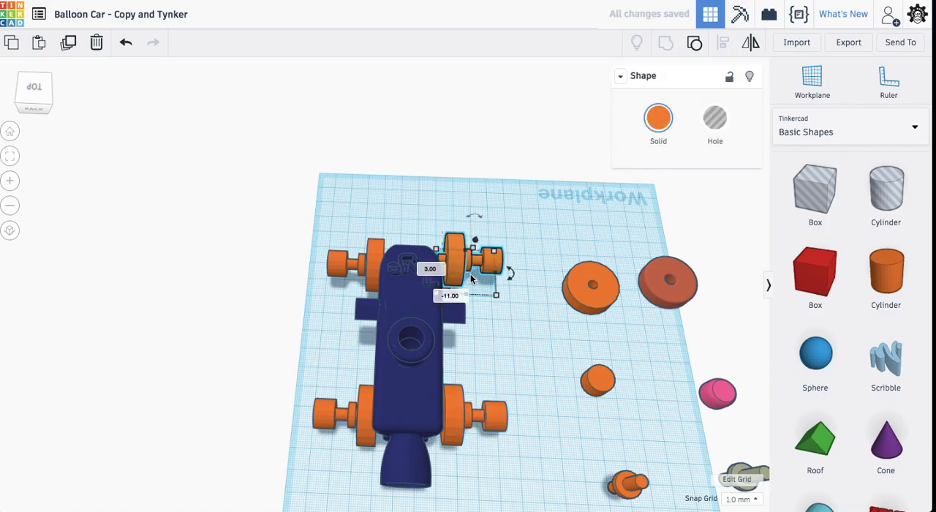
click(523, 359)
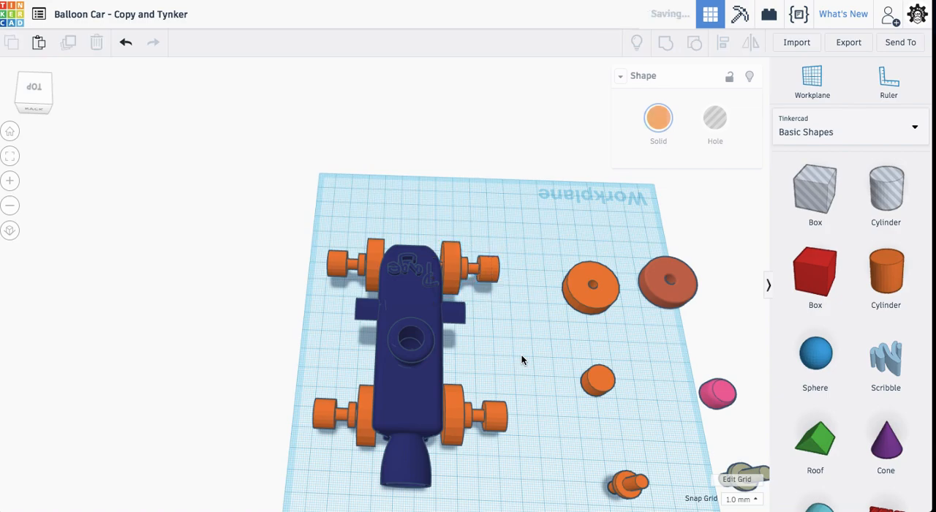
click(468, 274)
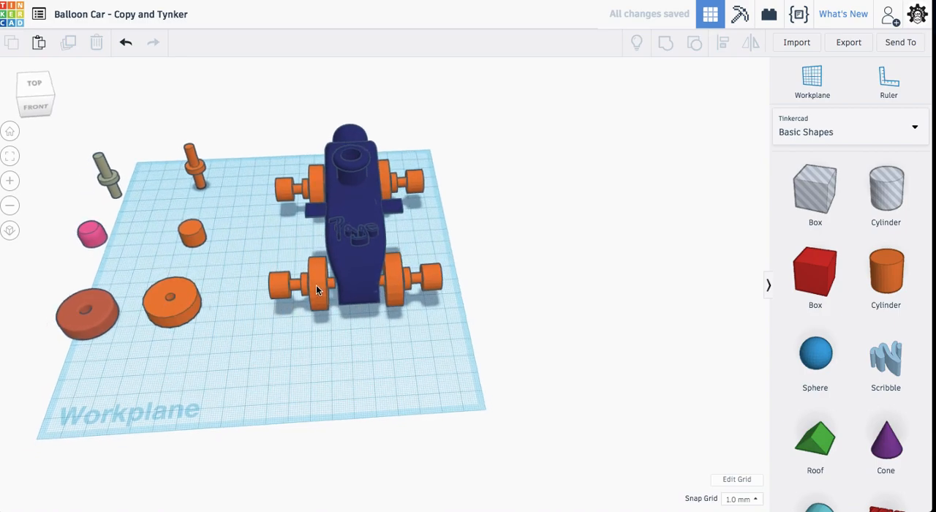
Box-select the body and all four wheel assemblies and group them.
click(306, 283)
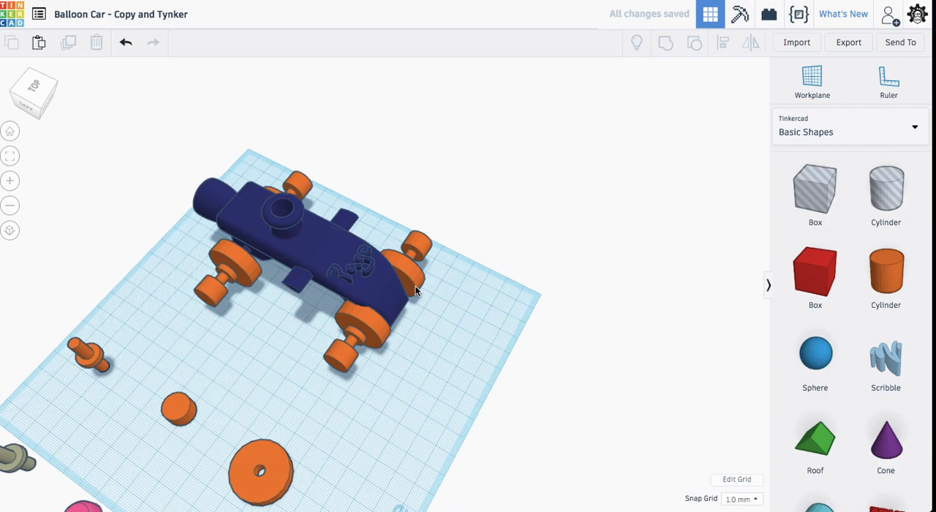
click(227, 275)
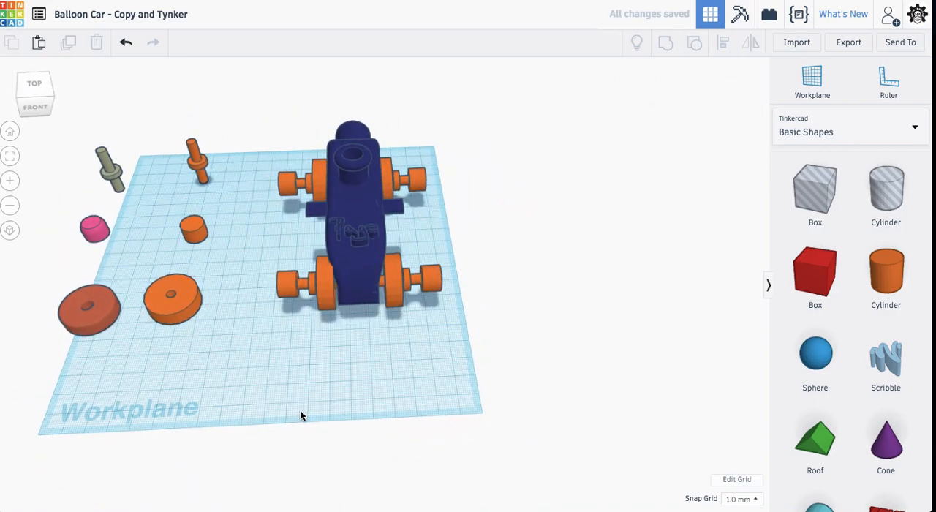
drag(300, 415, 508, 428)
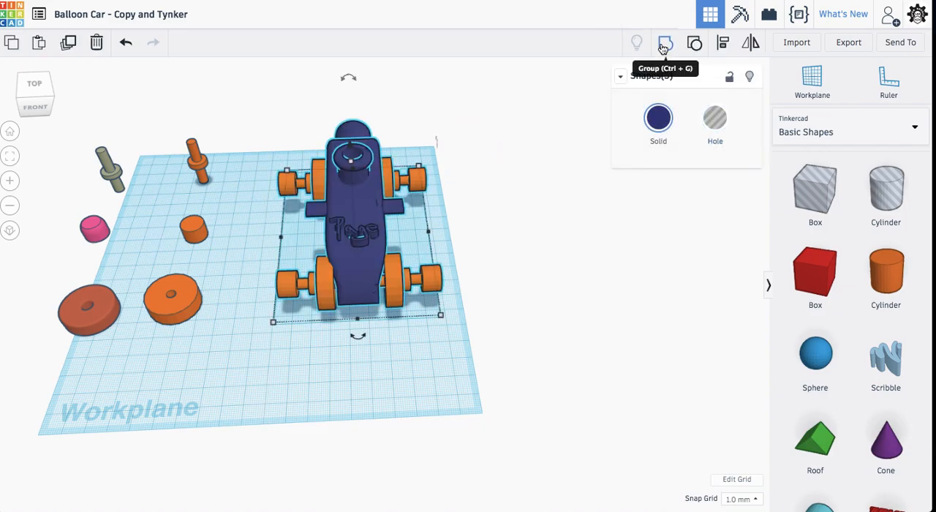
click(664, 43)
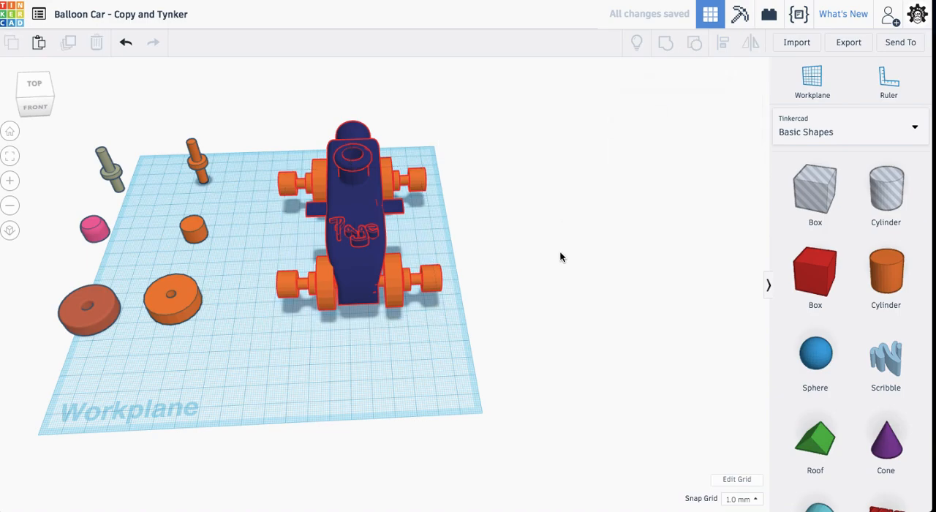
click(552, 276)
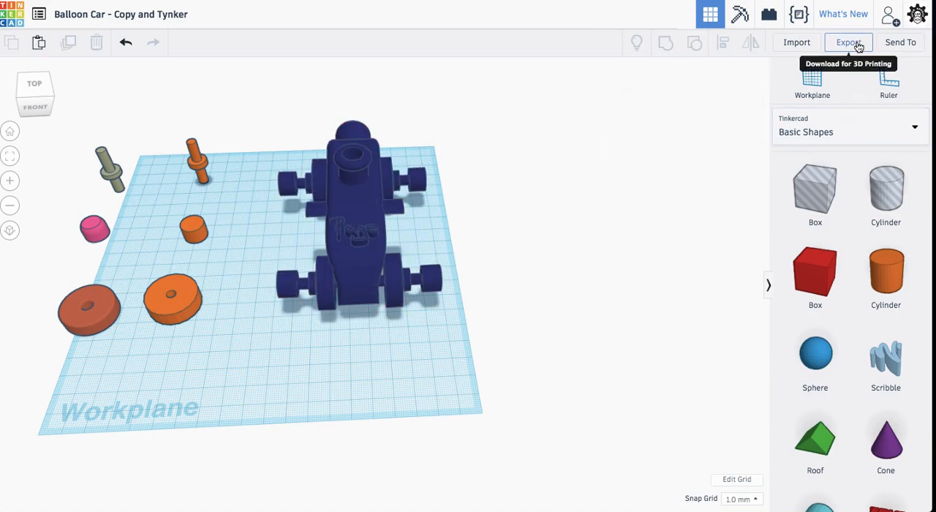
Export the design as an STL file for 3D printing.
click(848, 42)
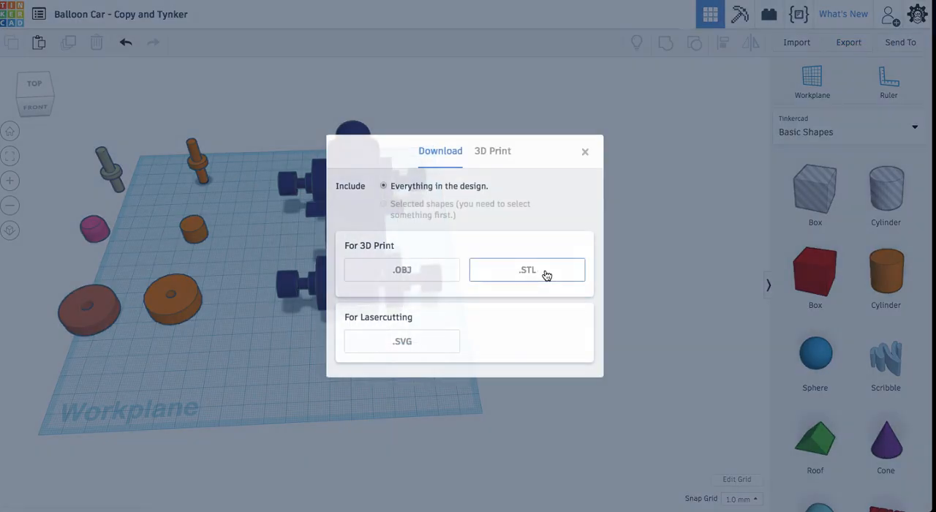
click(526, 269)
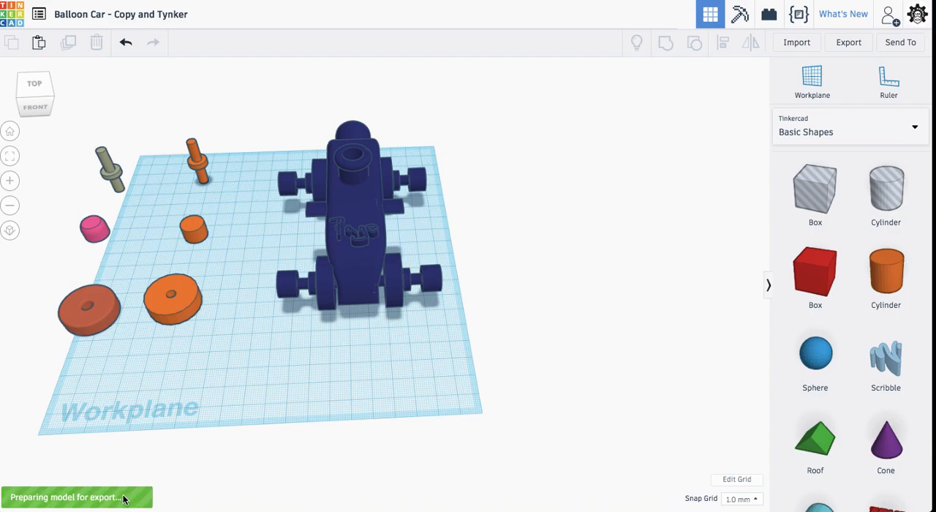